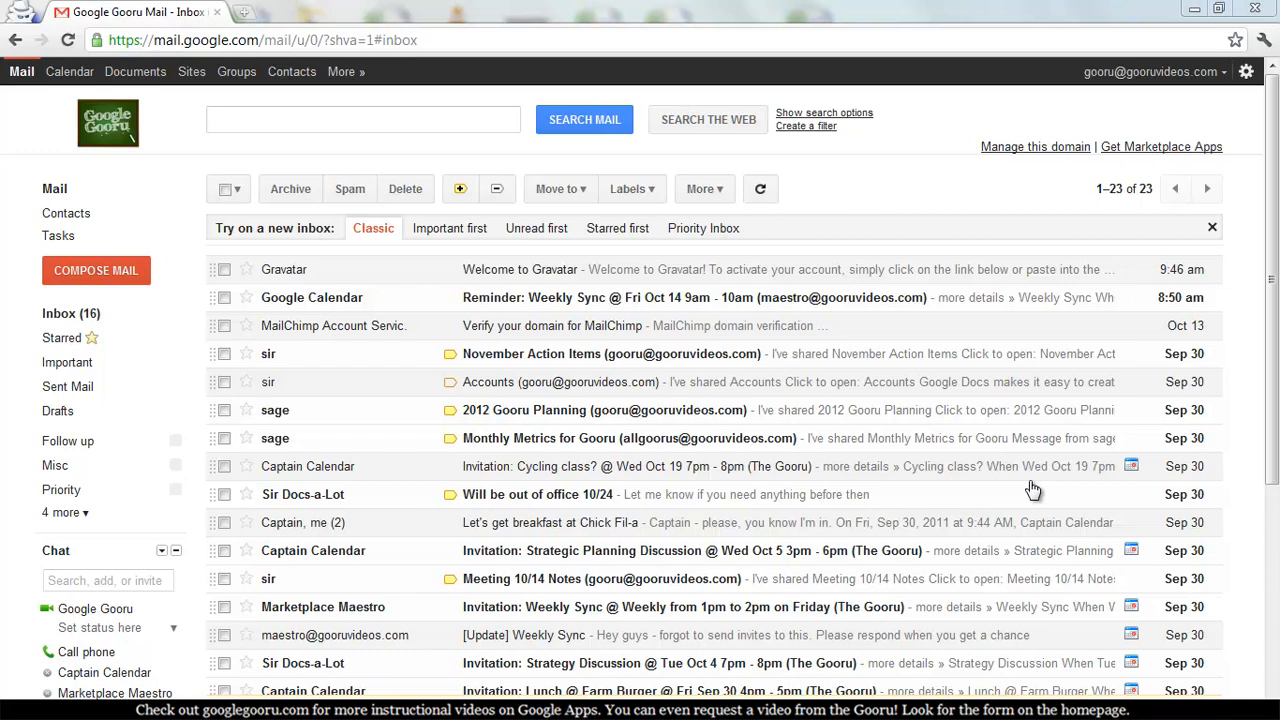
mouse_move(1004, 392)
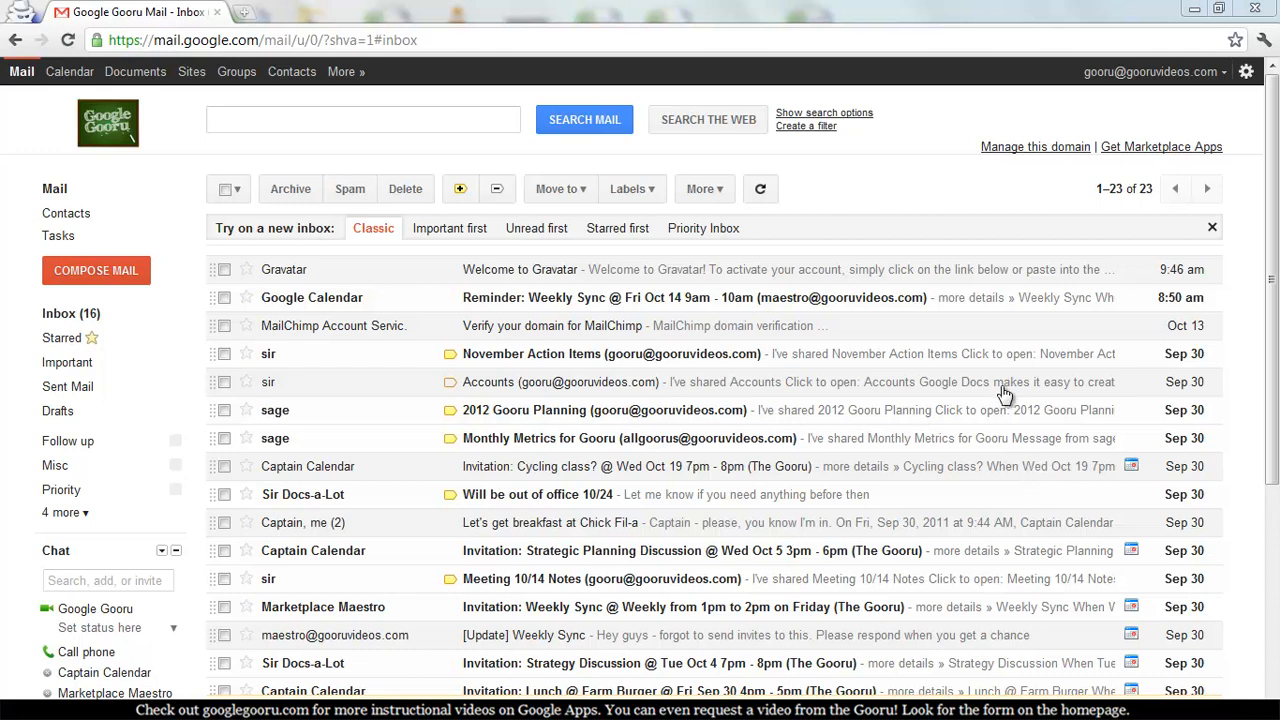
mouse_move(1060, 206)
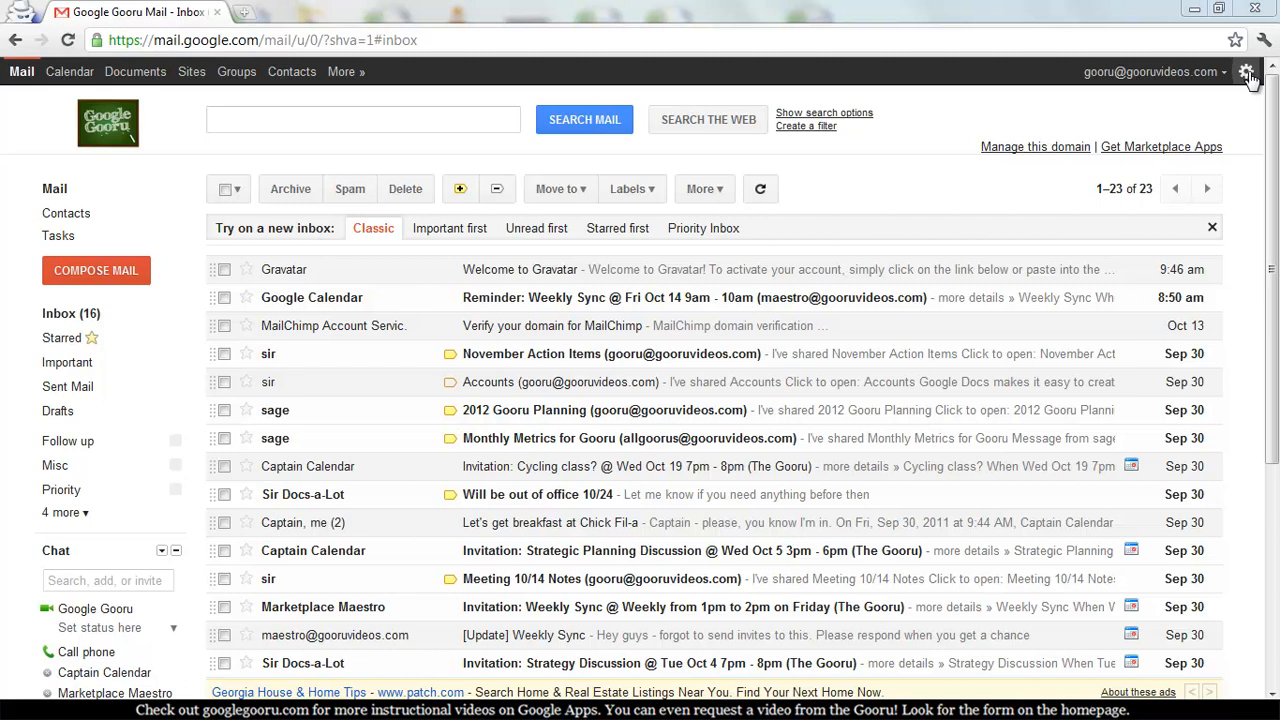
Step: Reach the Vacation responder section on the General tab of Mail settings
left_click(1248, 72)
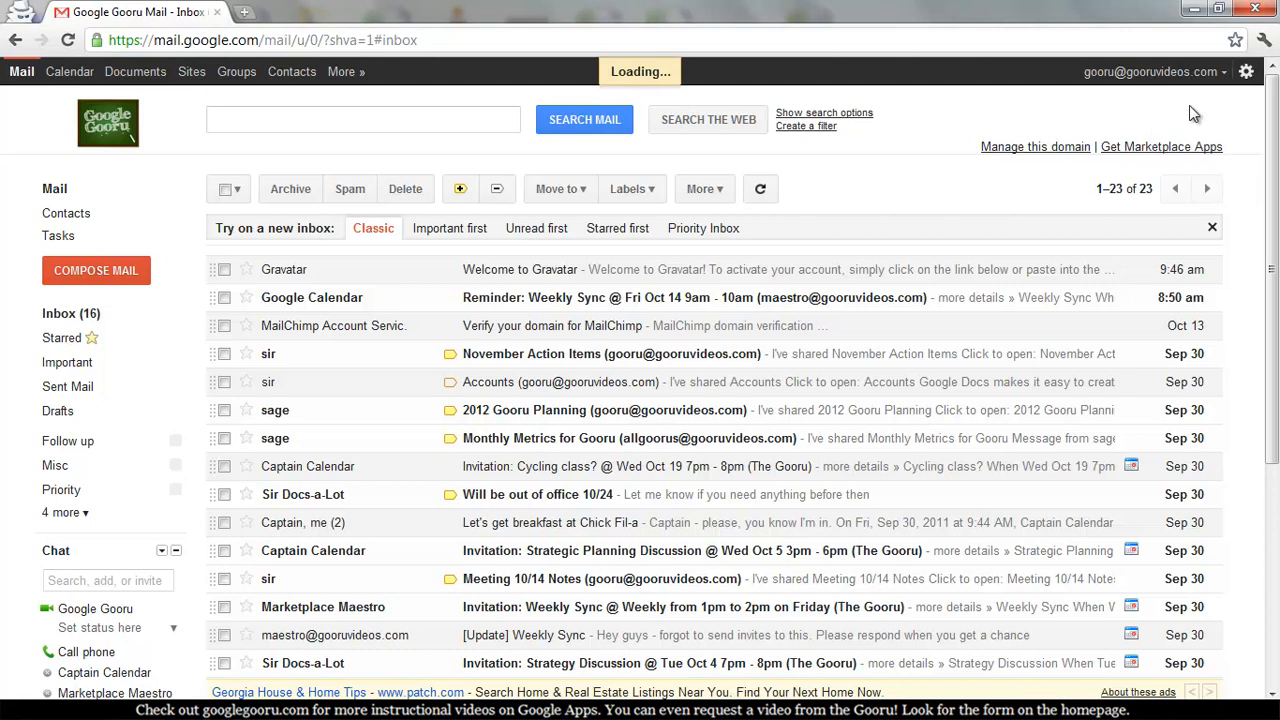
left_click(1244, 72)
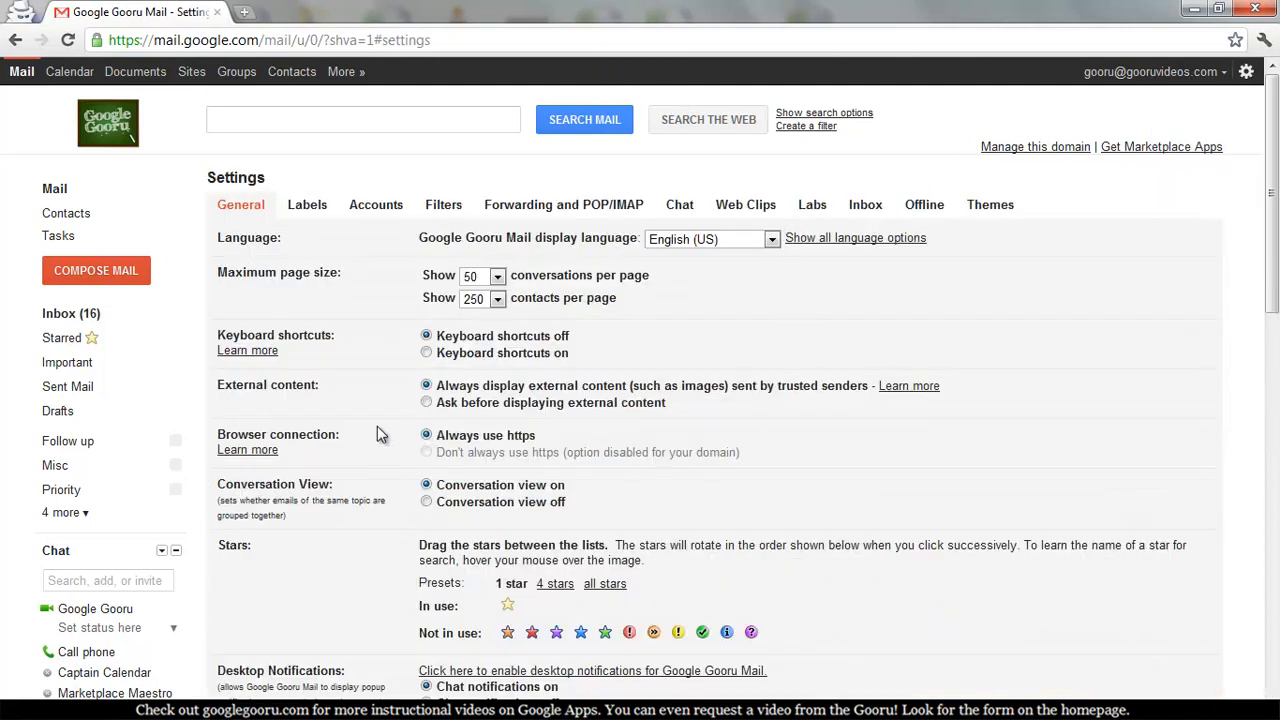
scroll("down", 3)
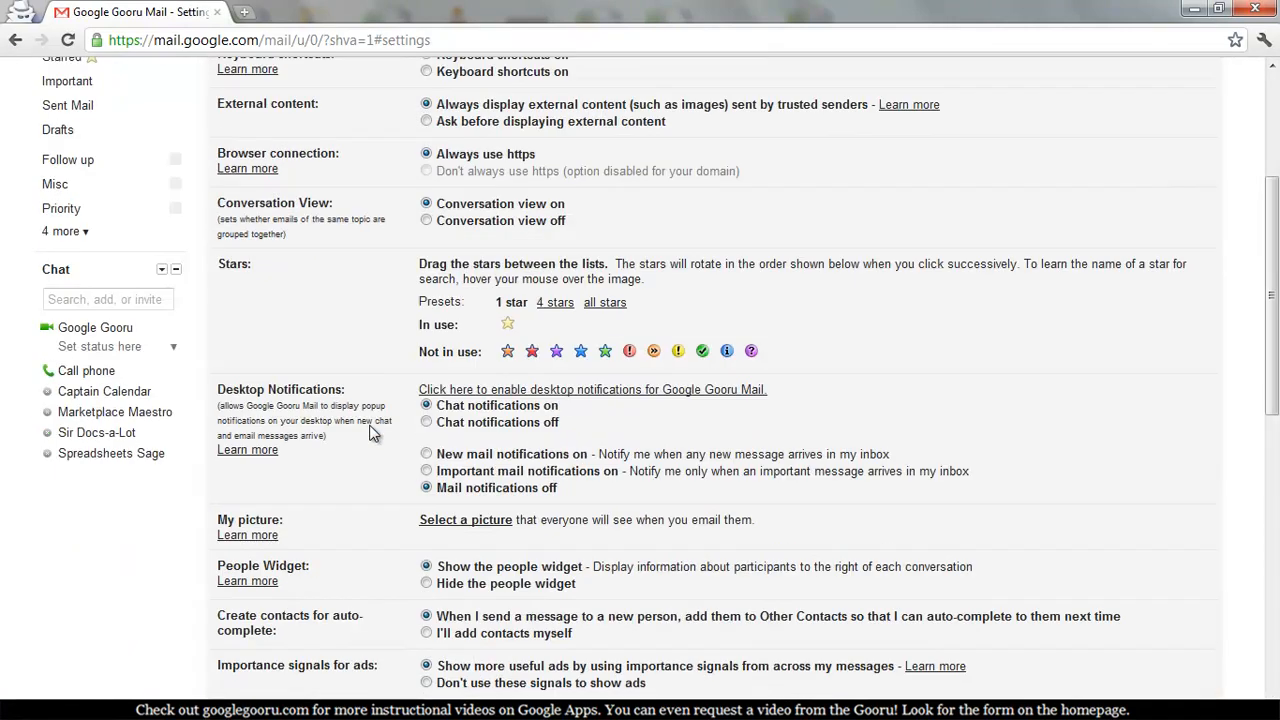
scroll("down", 3)
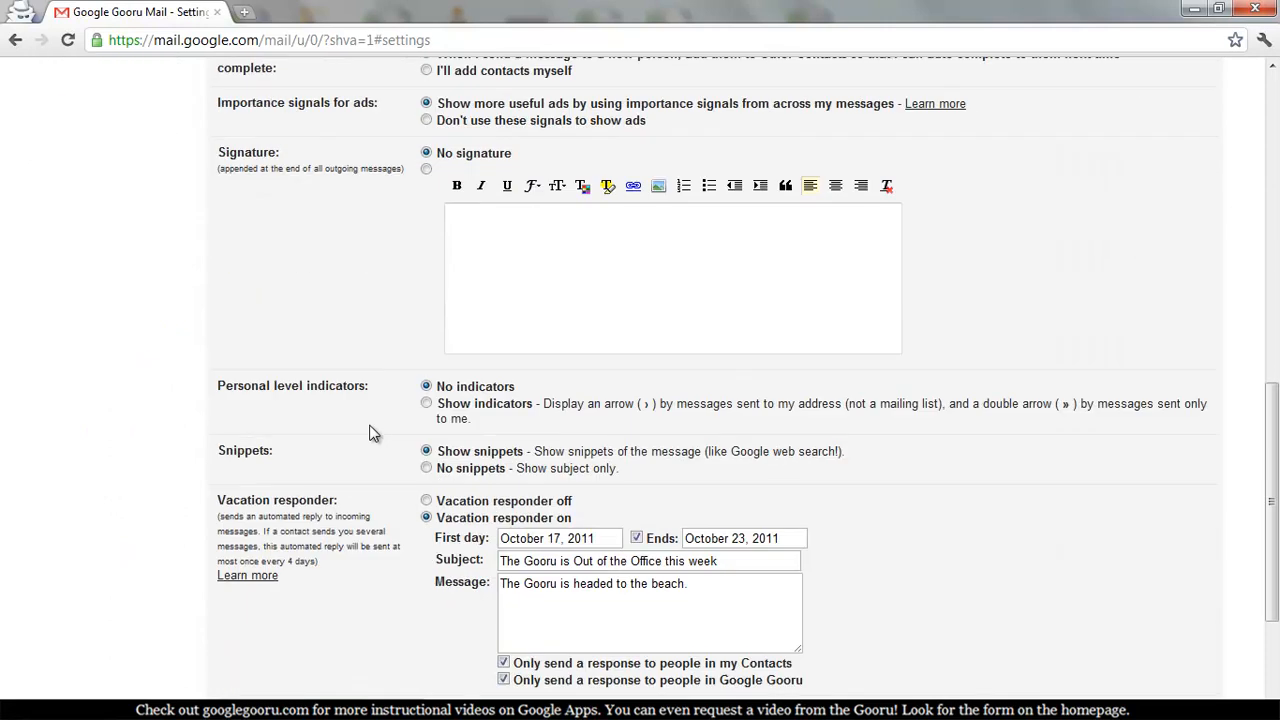
scroll("down", 3)
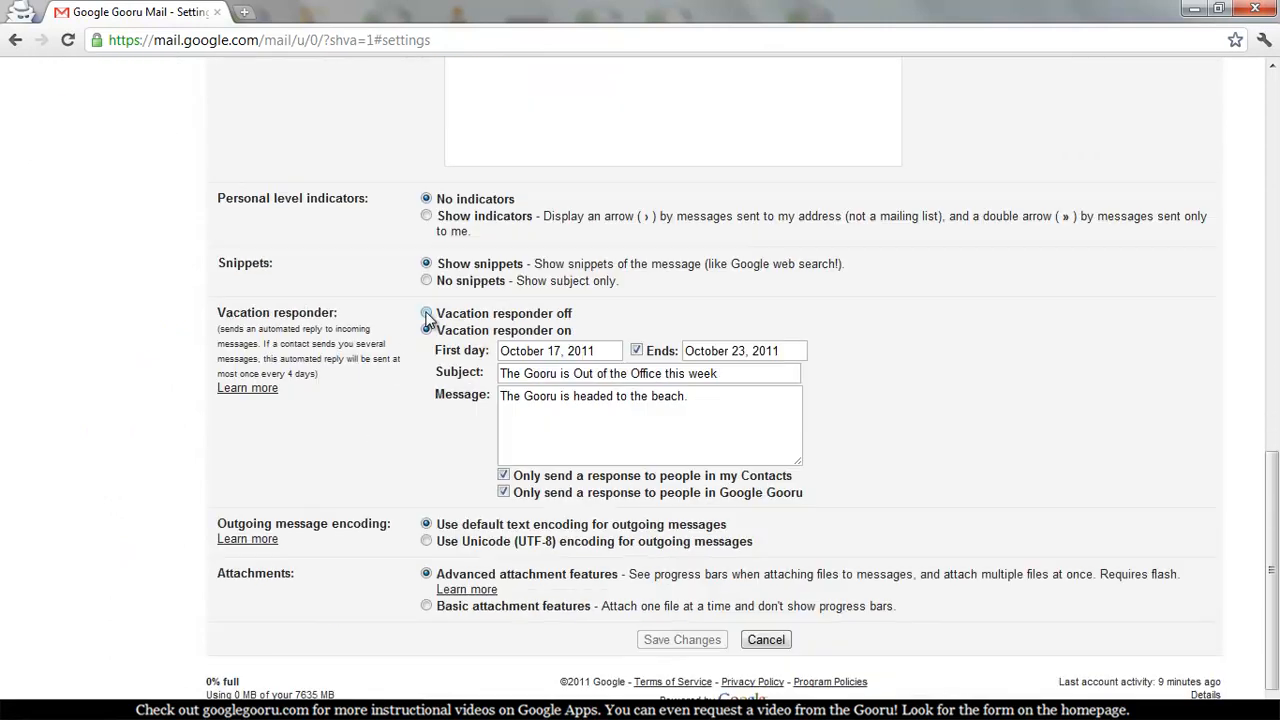
Step: Set Vacation responder on and place the cursor at the end of the beach message
left_click(426, 330)
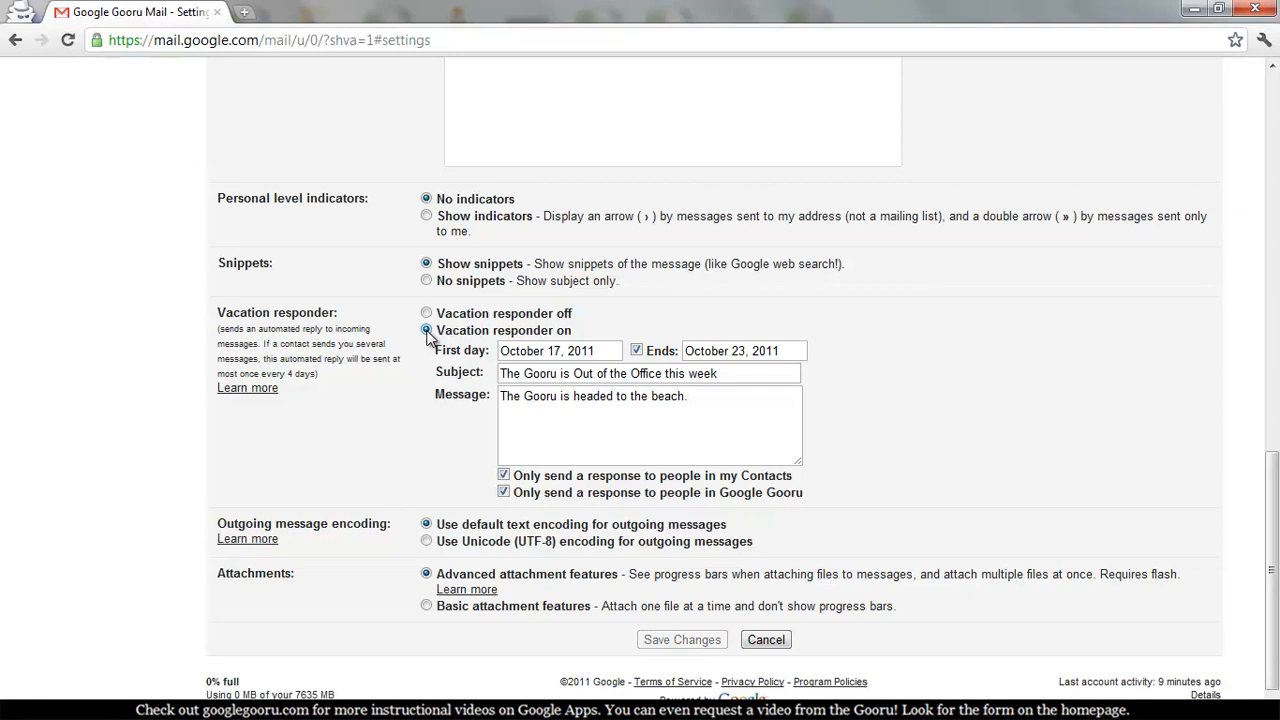
left_click(558, 350)
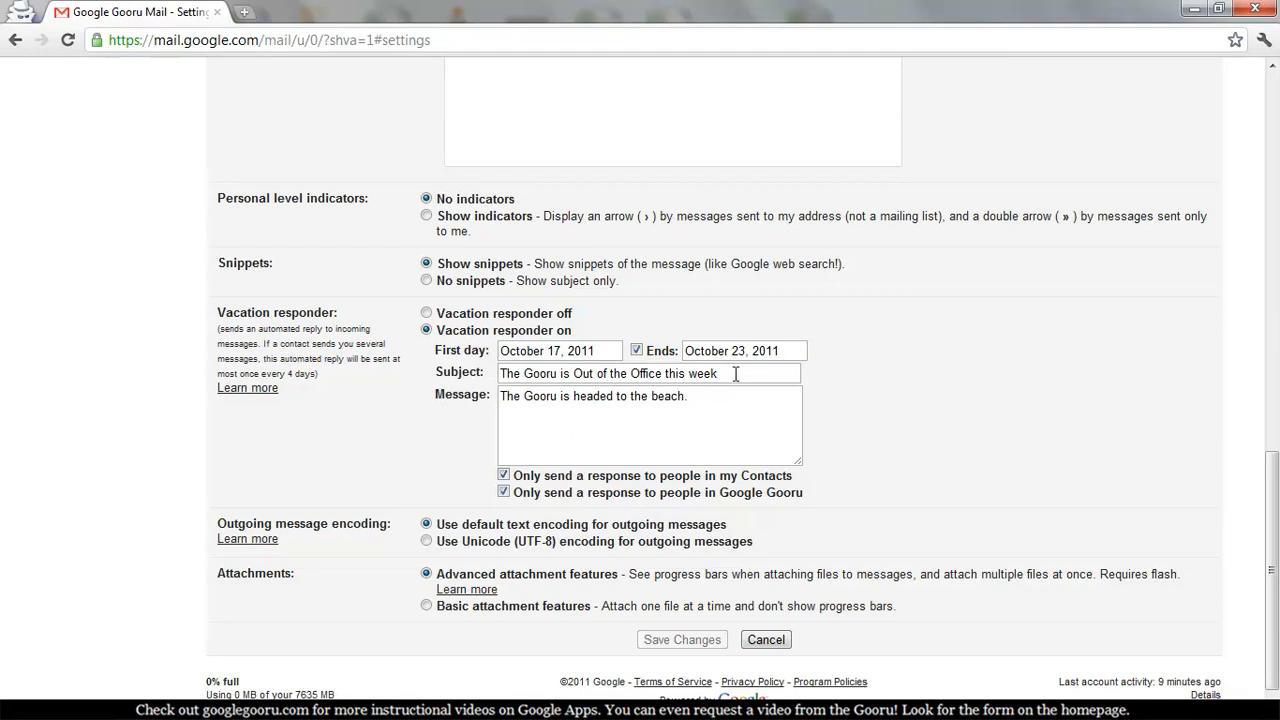
left_click(648, 374)
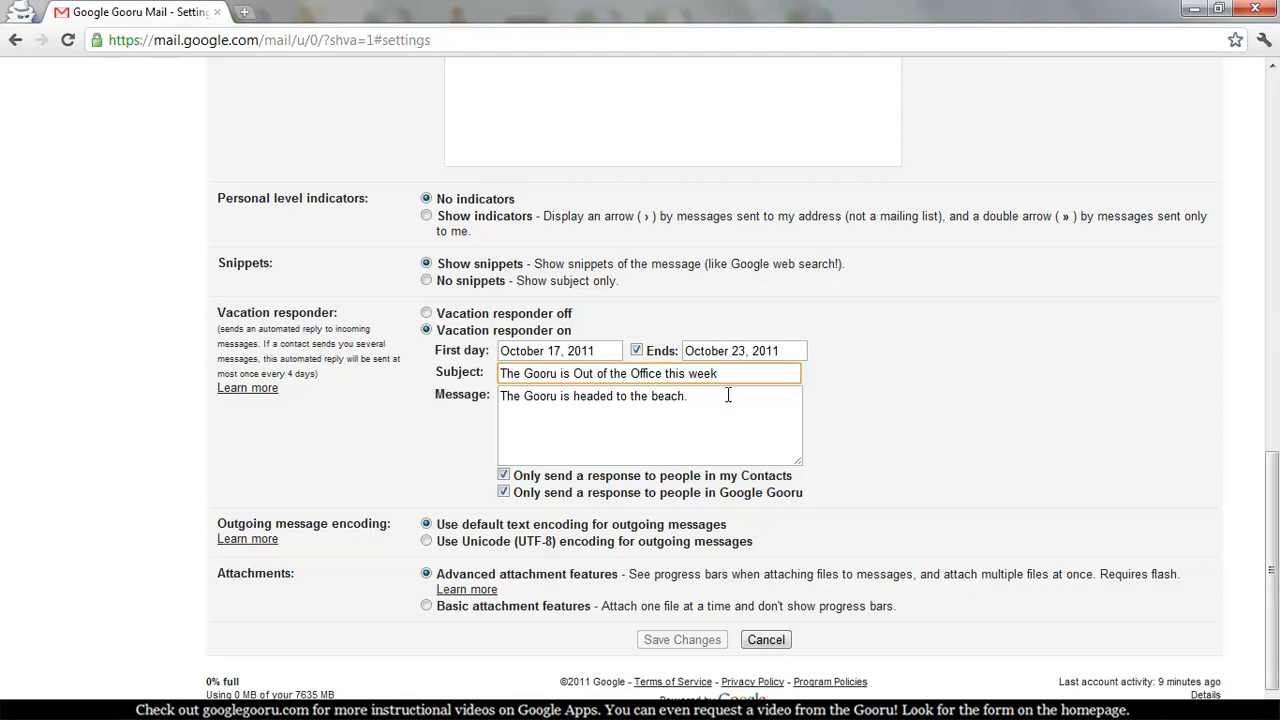
left_click(692, 396)
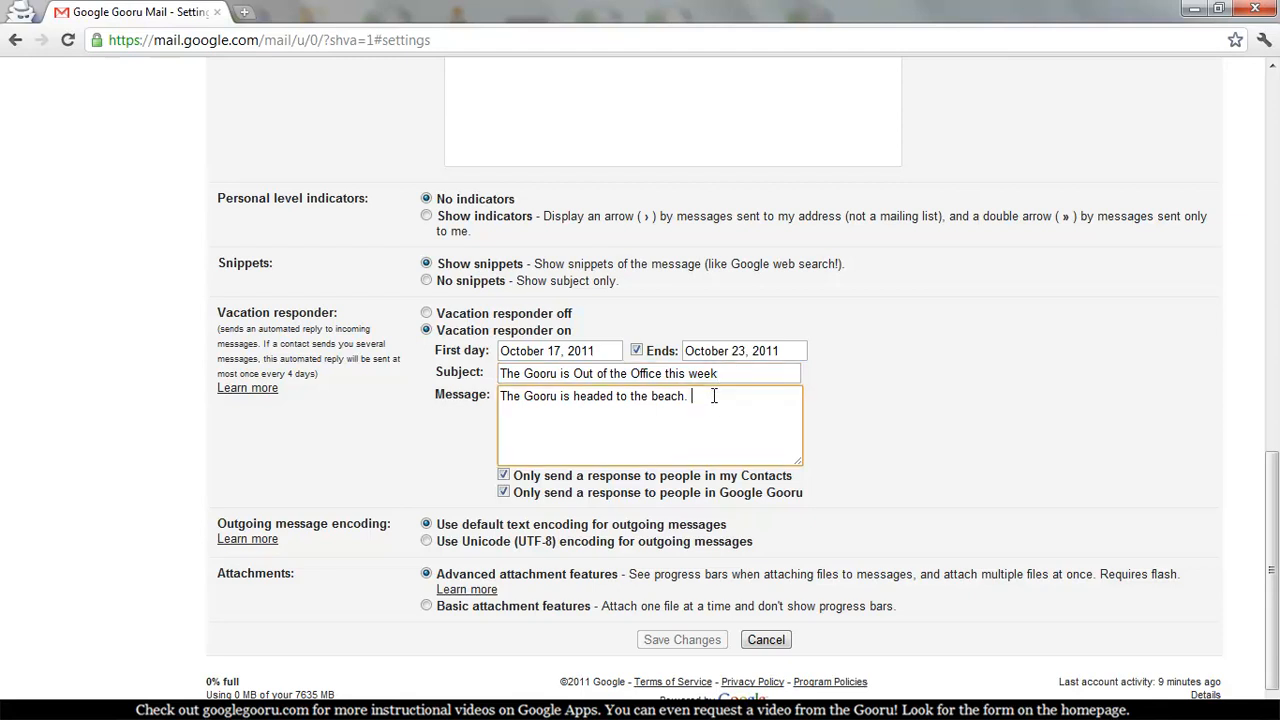
mouse_move(920, 468)
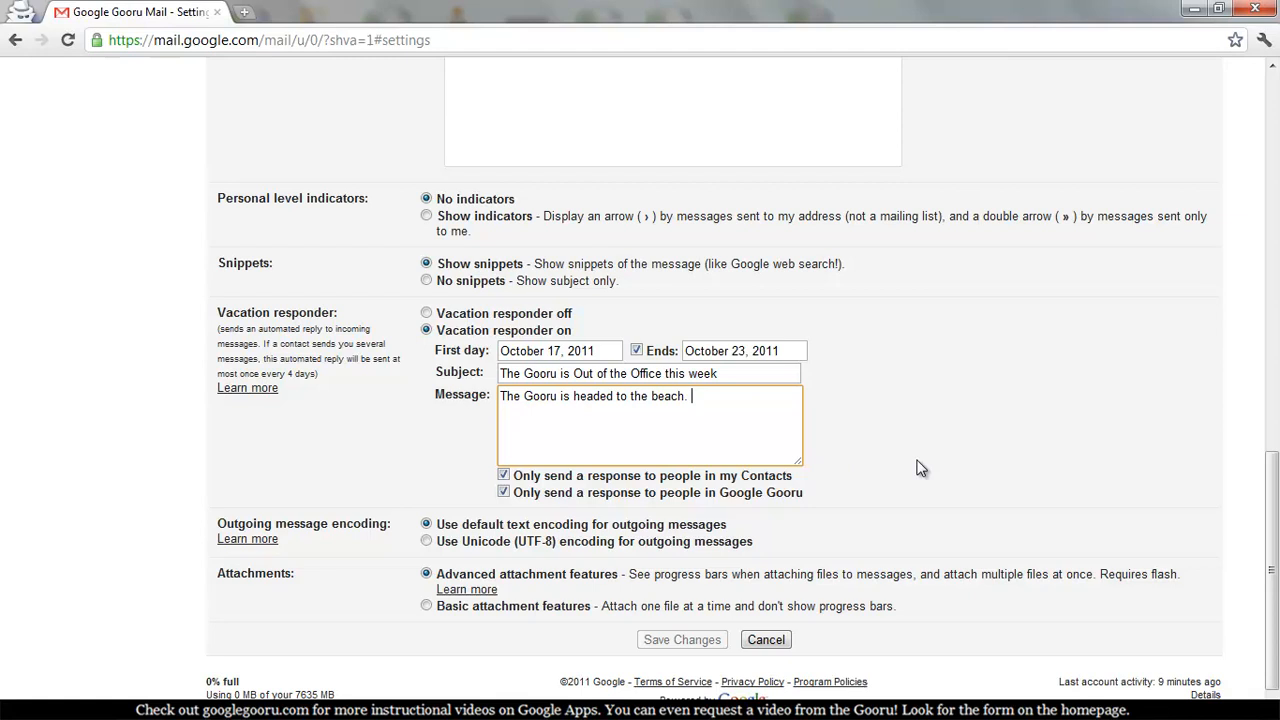
Step: Append 'Please contact Captain Calendar with any requests.' and untick the contacts-only limit
type("Please contact Captain Calendar with any requests")
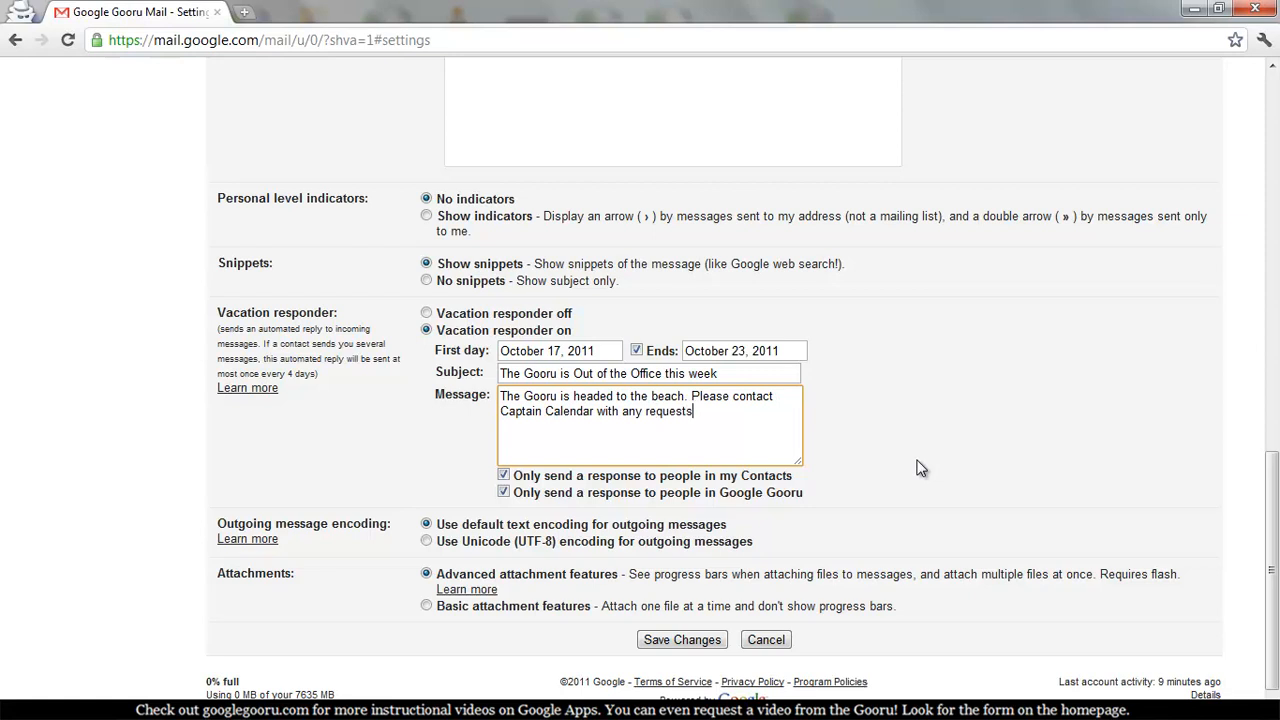
type(".")
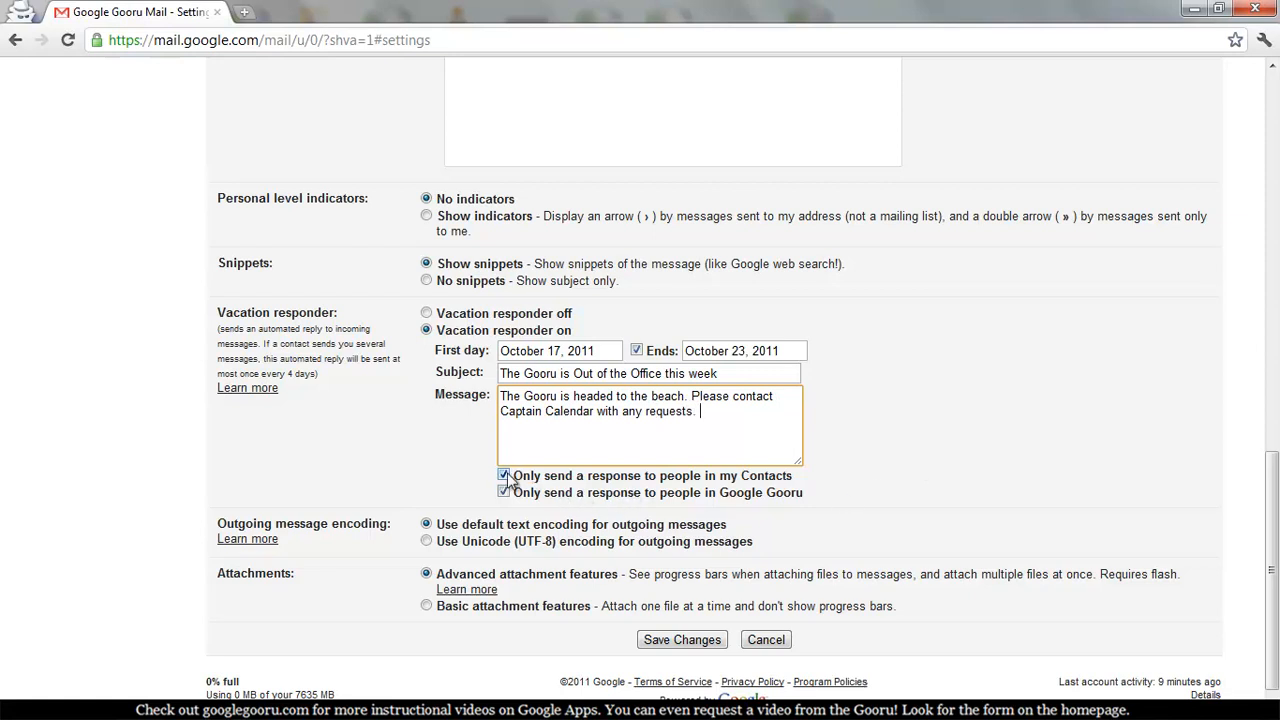
left_click(504, 476)
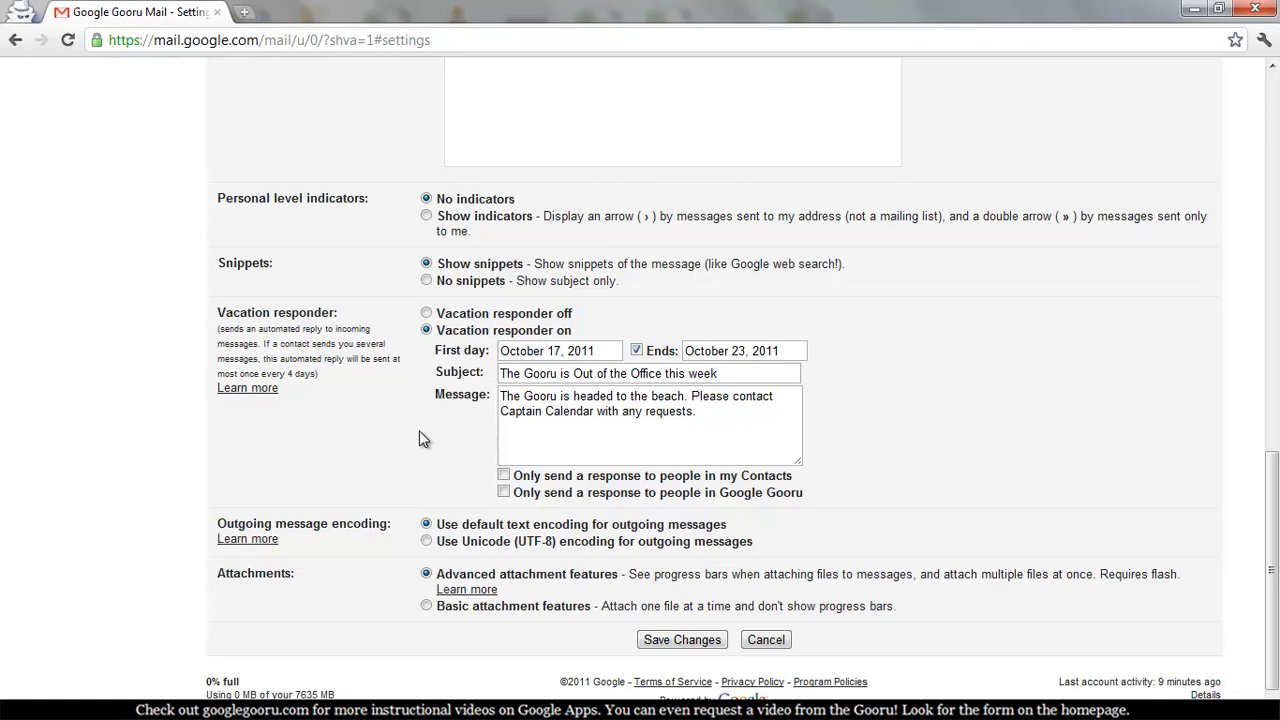
Step: Limit replies to people in my Contacts and save the responder settings
left_click(504, 492)
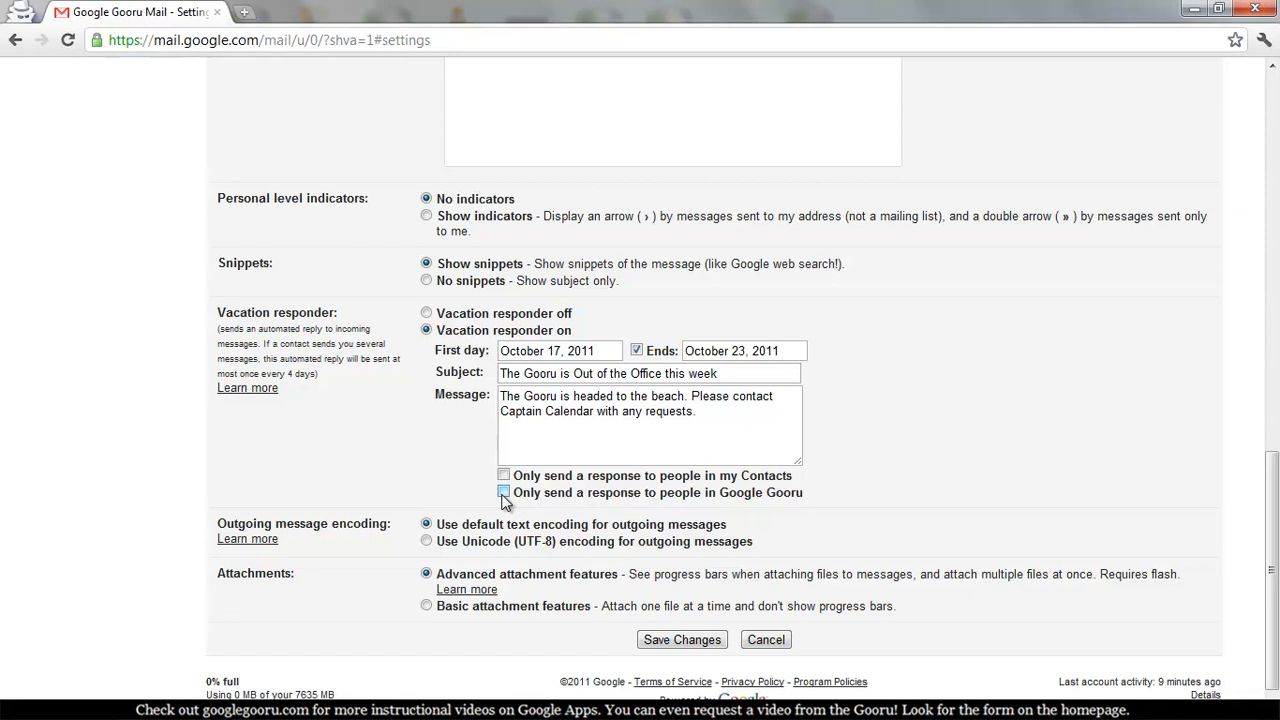
left_click(504, 476)
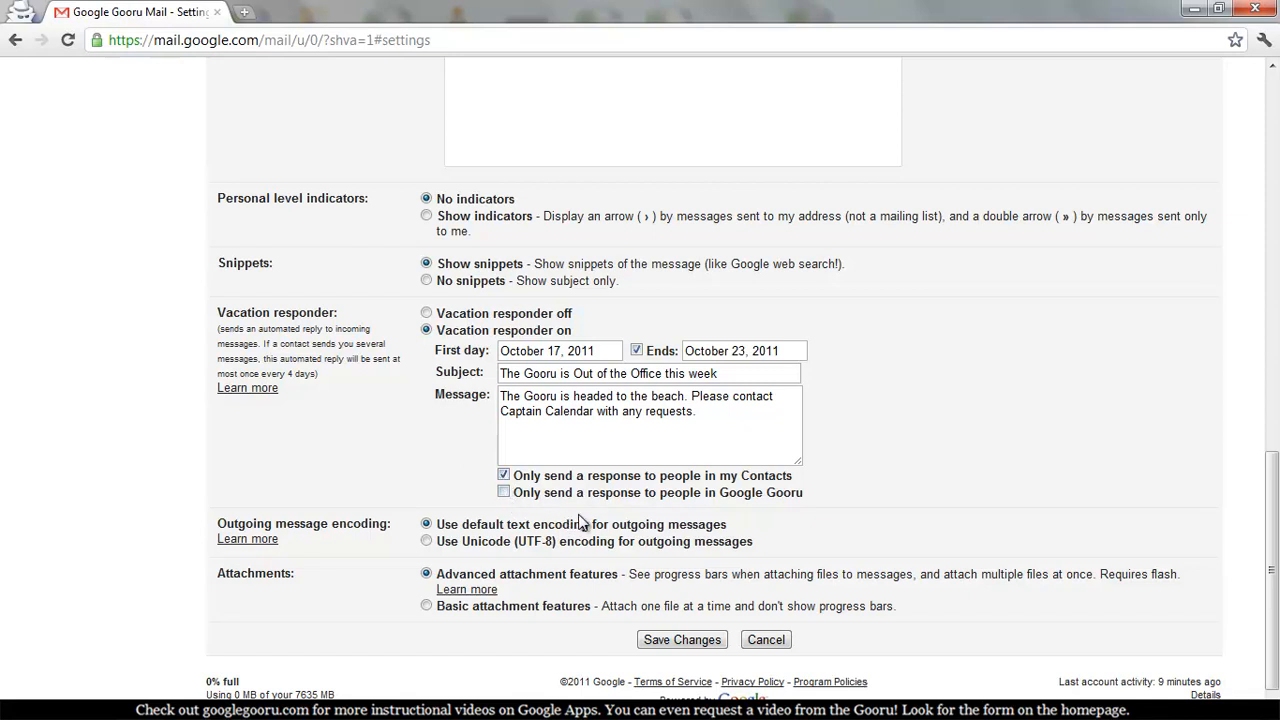
mouse_move(682, 640)
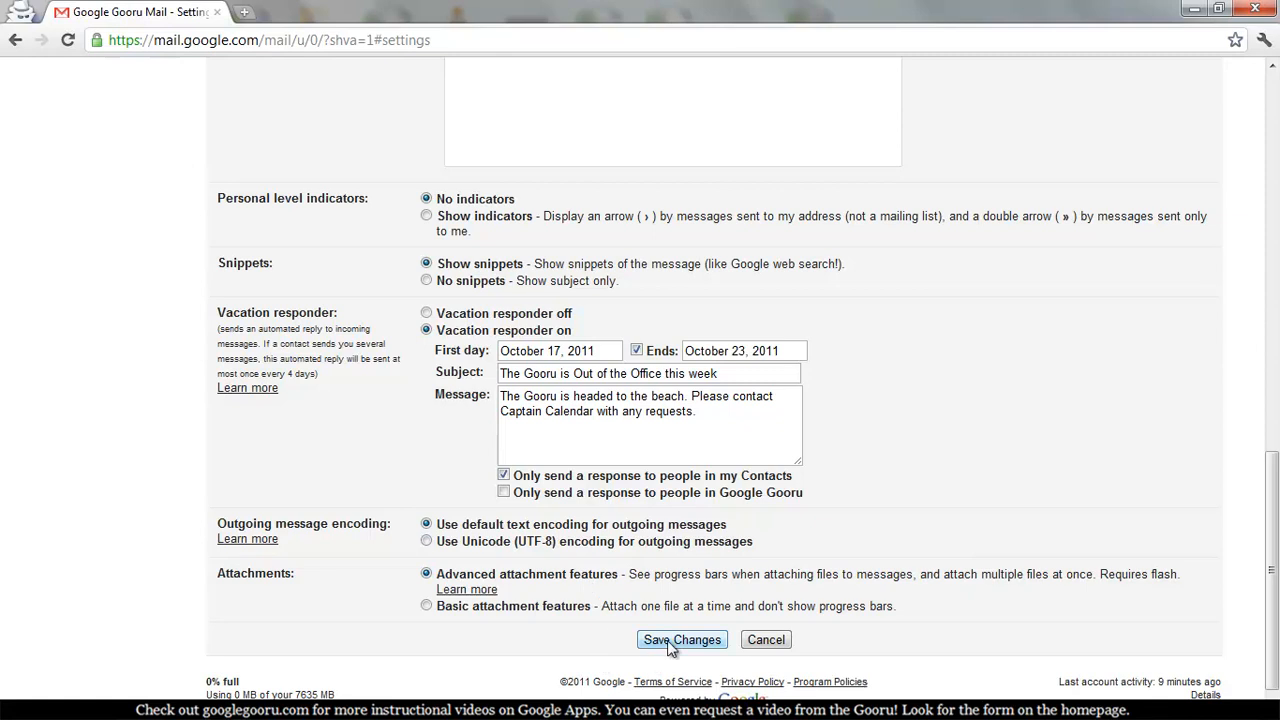
left_click(680, 640)
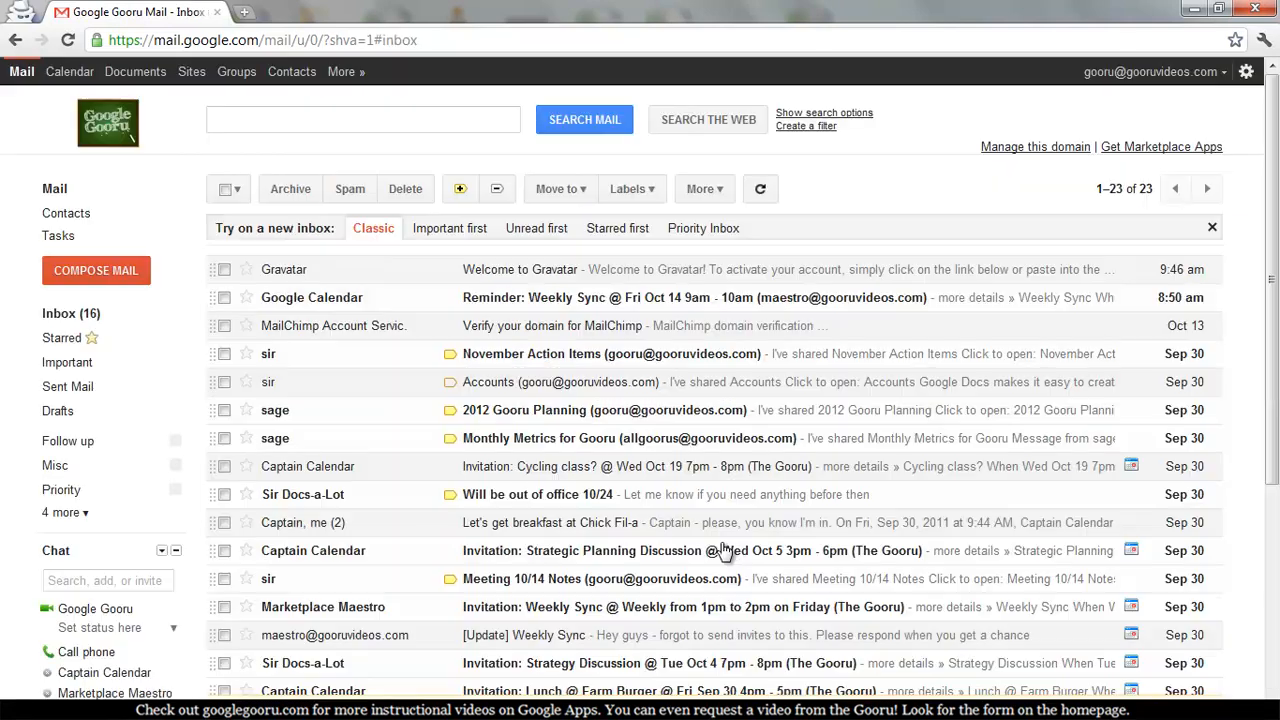